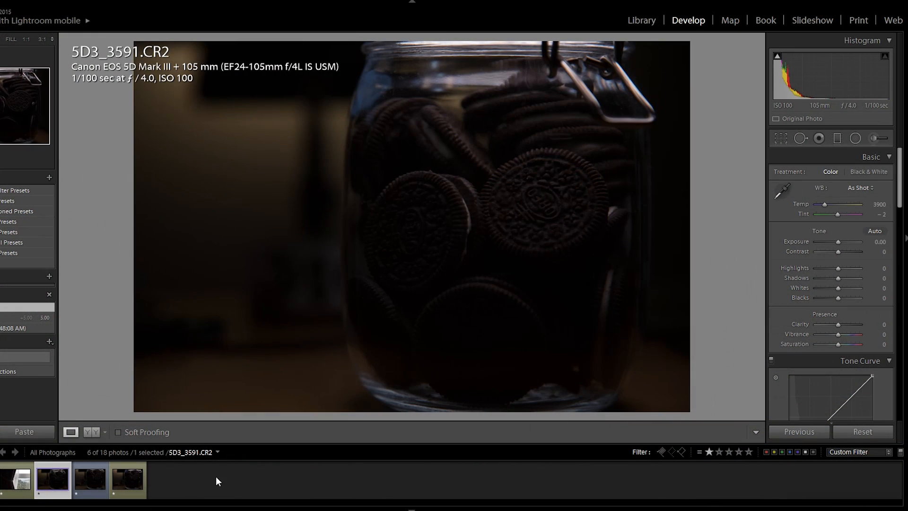
Raise the 70D shot IMG_3597 to +5.00 exposure and zoom 1:1 on the centre cookie's logo.
left_click(89, 479)
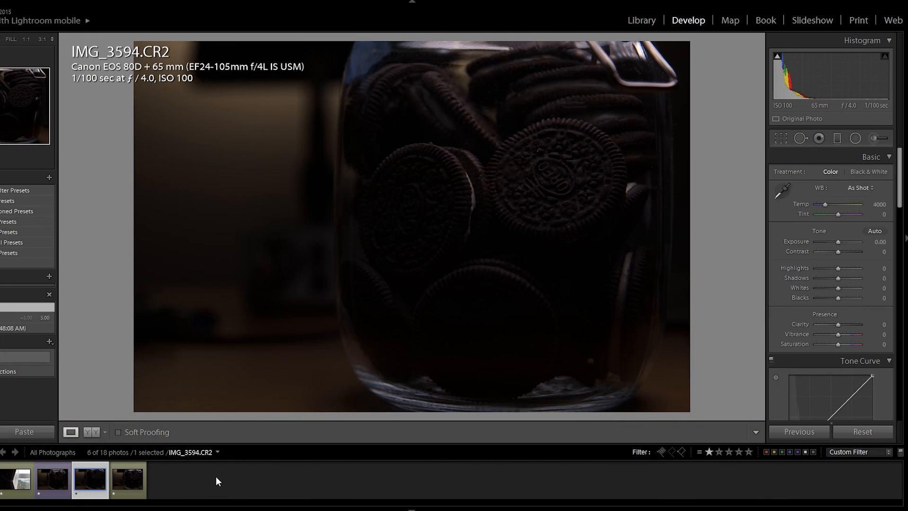
left_click(126, 479)
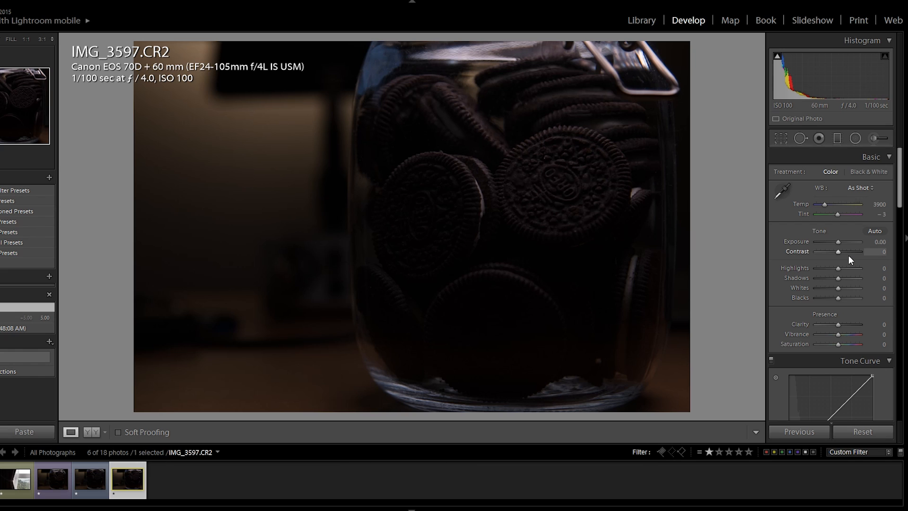
left_click_drag(840, 241, 859, 241)
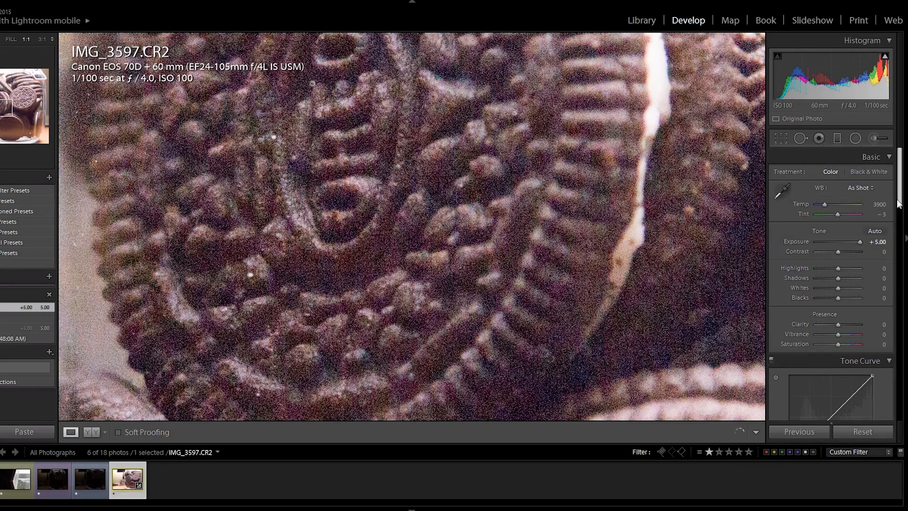
scroll("down", 3)
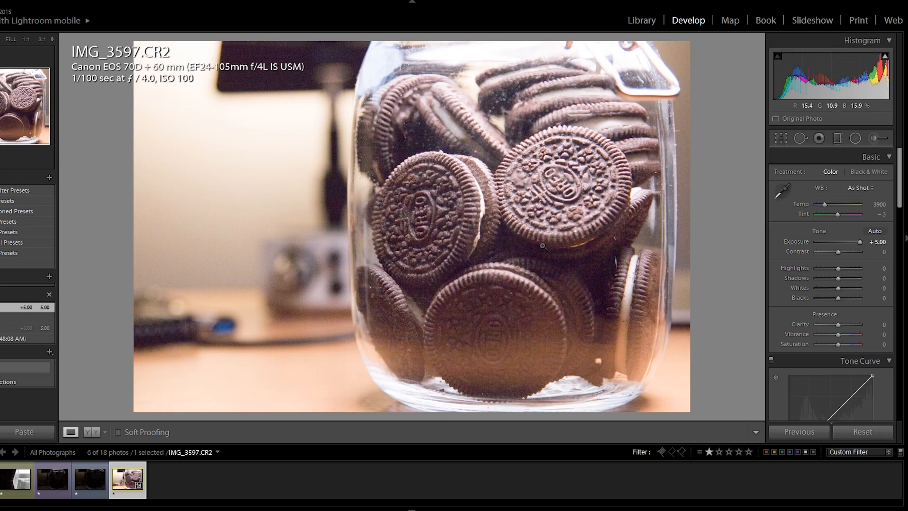
left_click(543, 246)
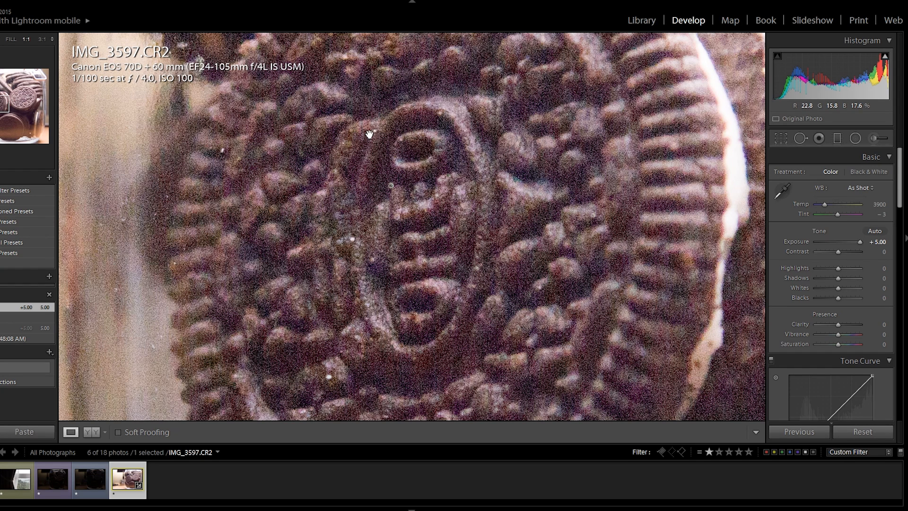
mouse_move(388, 221)
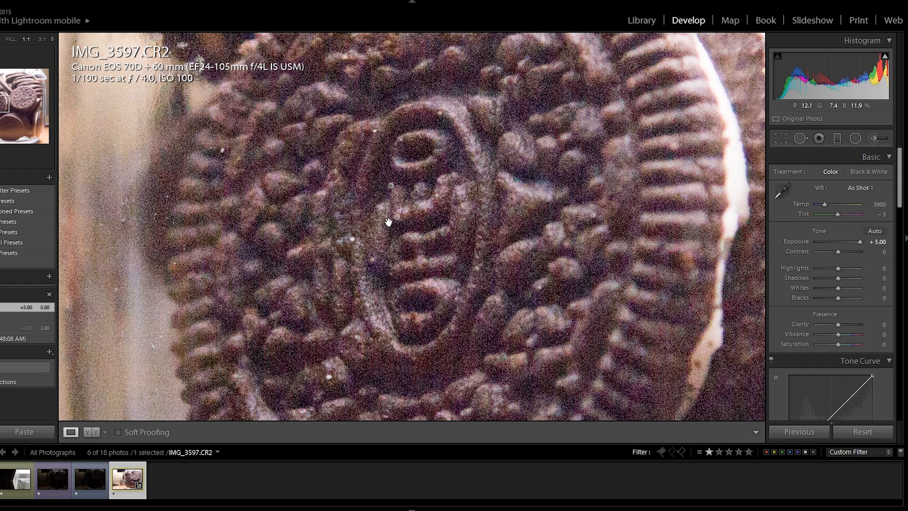
left_click(52, 478)
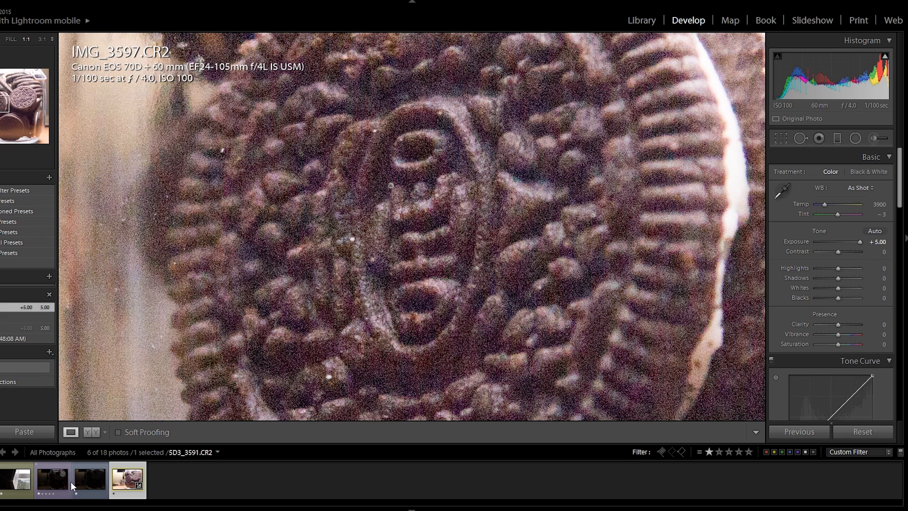
Raise the 80D shot IMG_3594 to +5.00 exposure.
left_click(89, 479)
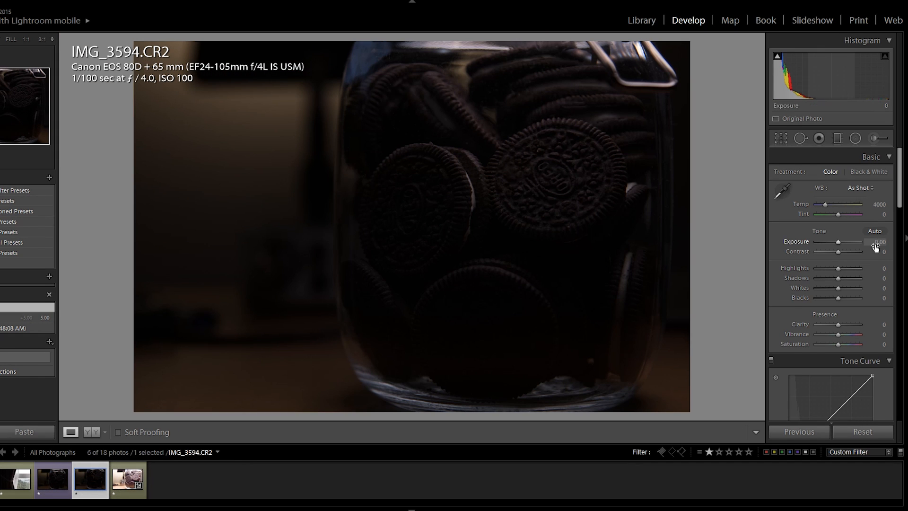
left_click_drag(837, 243, 849, 243)
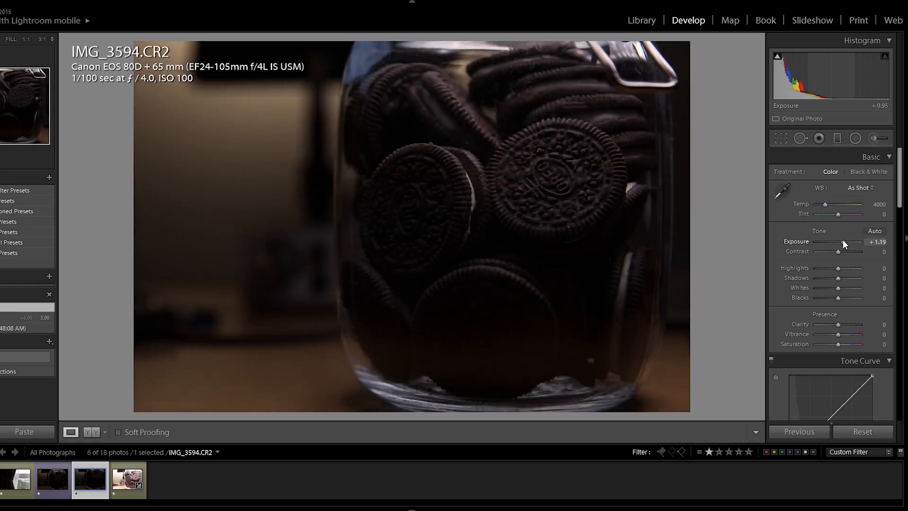
left_click_drag(843, 241, 866, 241)
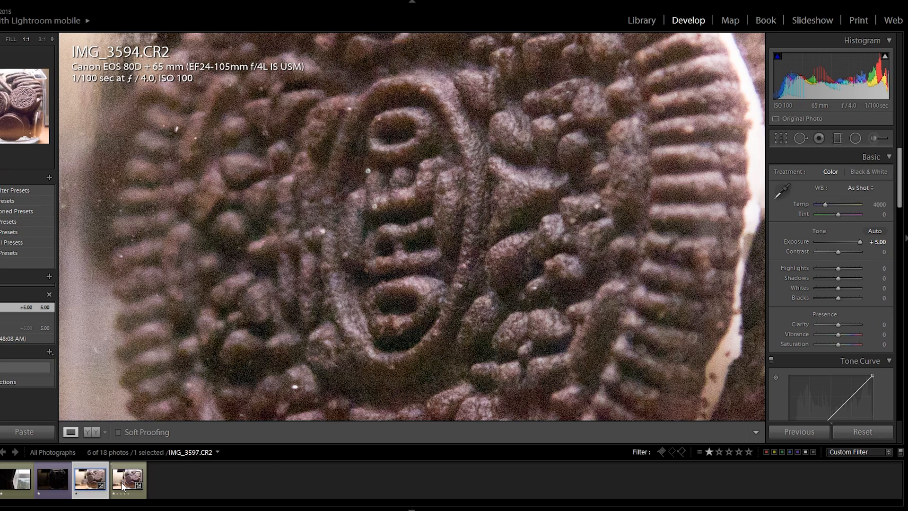
Flip between IMG_3594 and IMG_3597 at 1:1 to compare noise, then move to 5D3_3591.
left_click(127, 480)
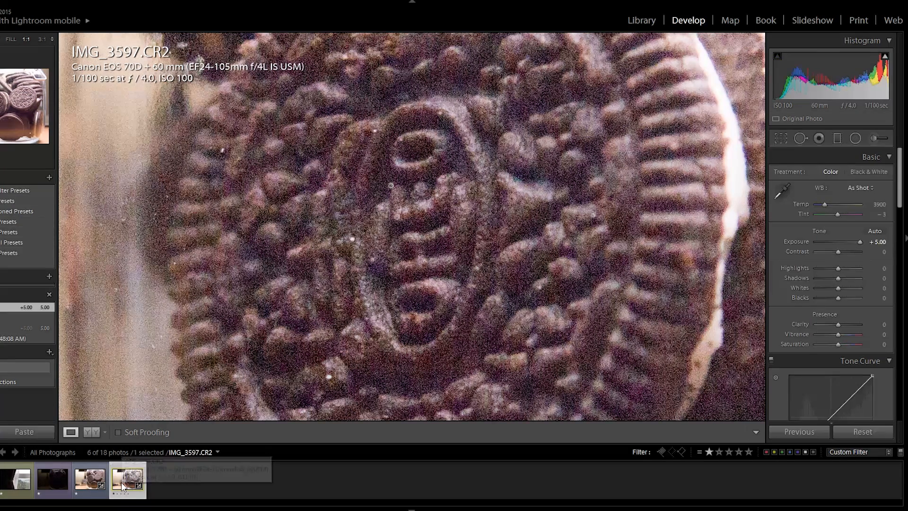
left_click(90, 478)
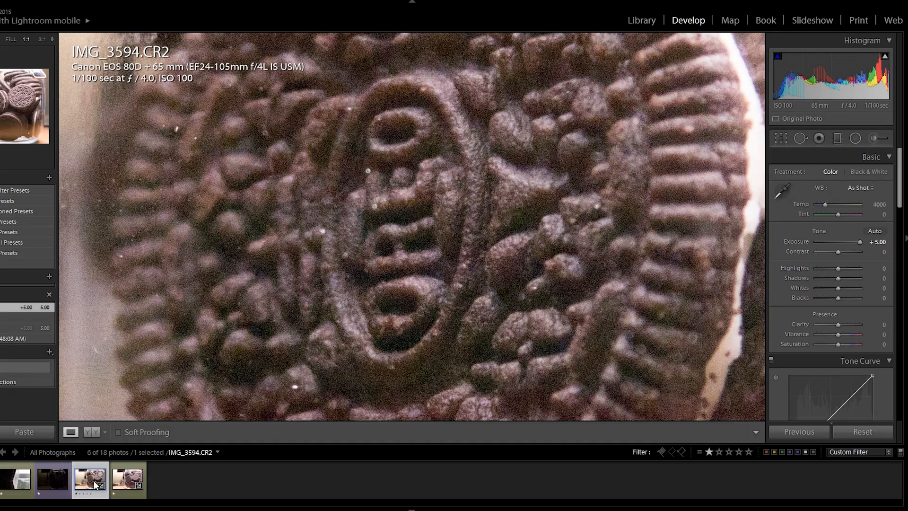
left_click(126, 479)
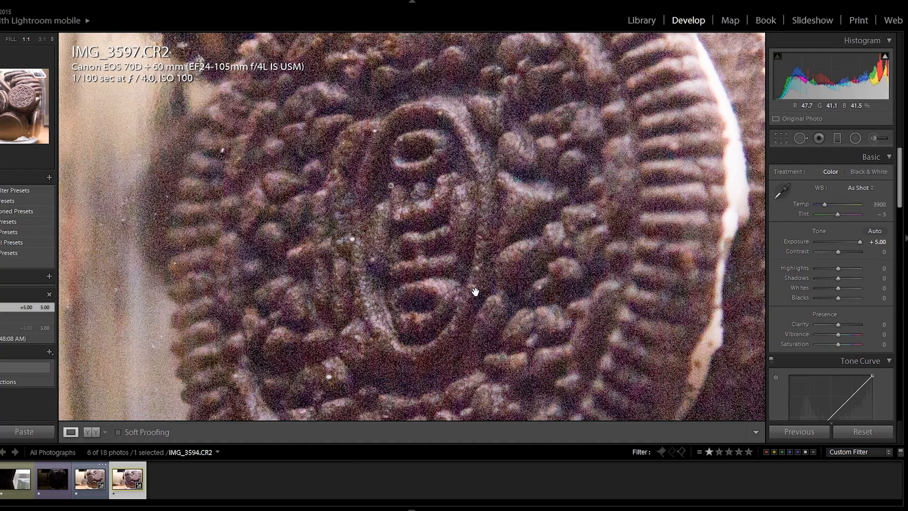
mouse_move(526, 213)
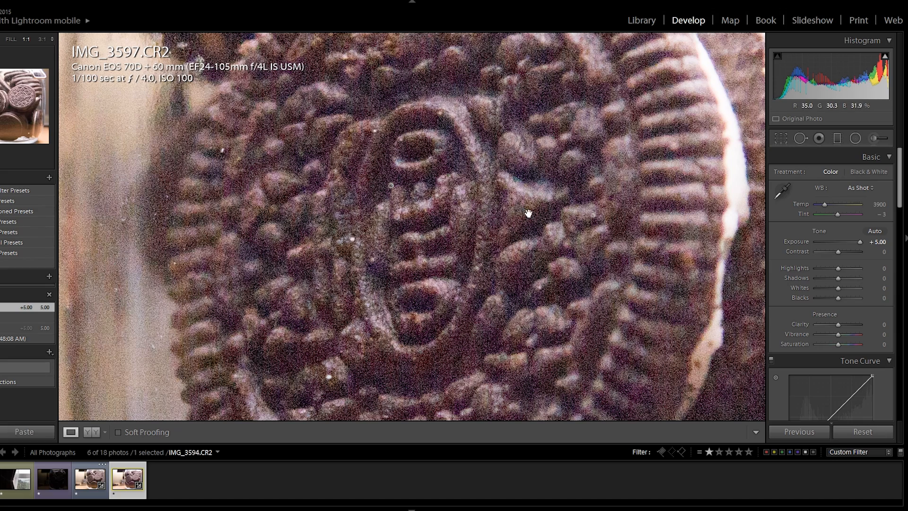
left_click(89, 479)
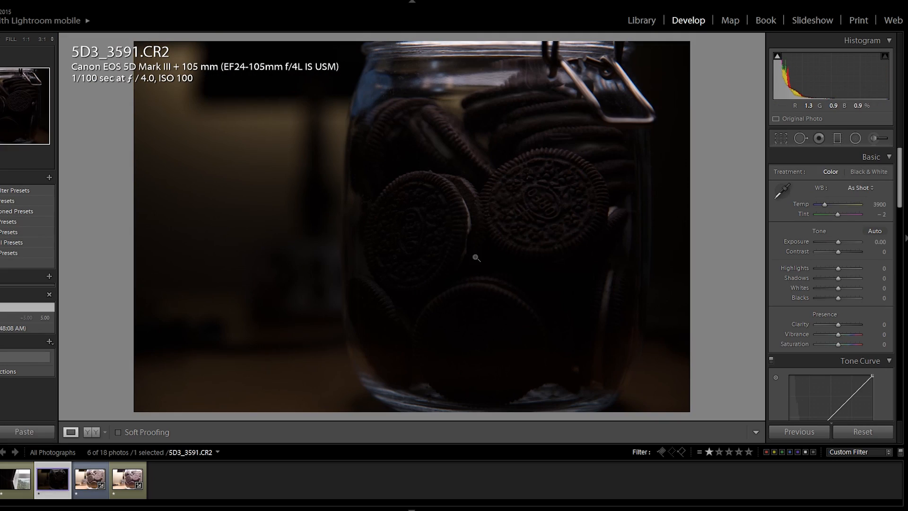
Raise 5D3_3591 to +5.00 exposure and compare it at 1:1 against IMG_3594.
left_click_drag(839, 243, 854, 243)
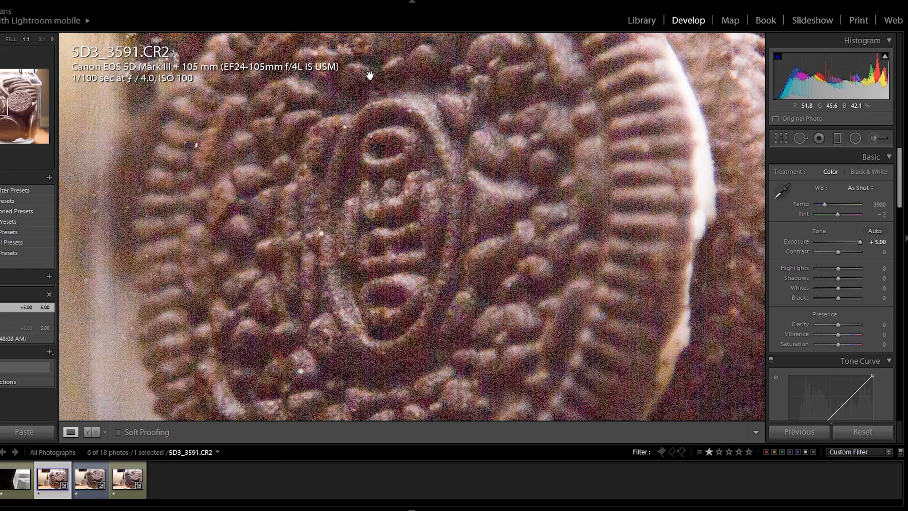
left_click(90, 479)
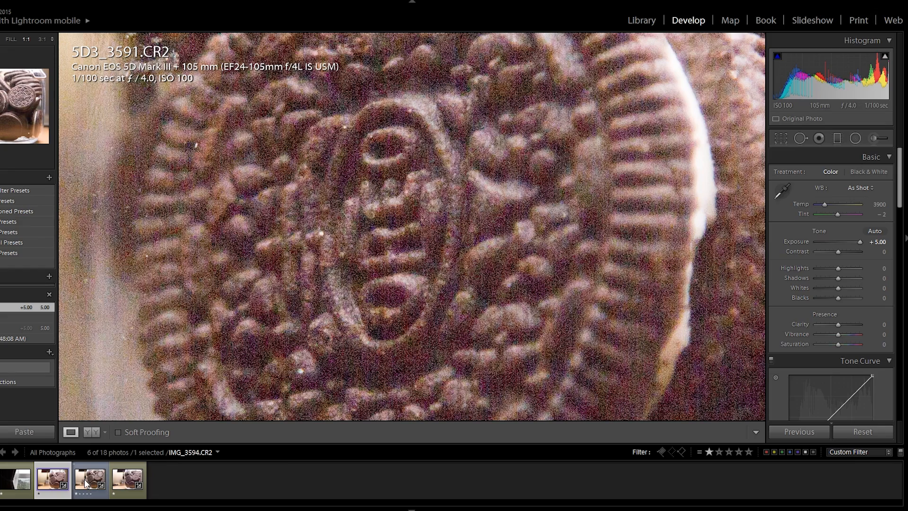
left_click(89, 479)
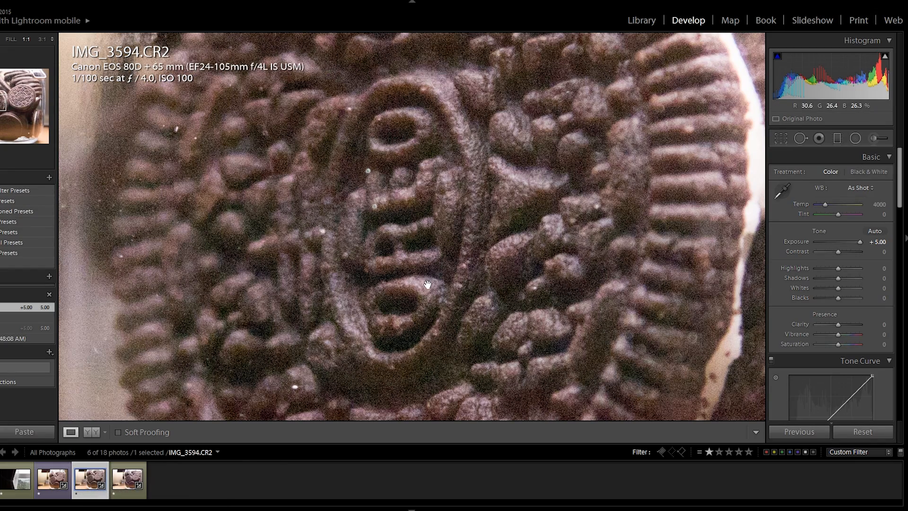
left_click(51, 479)
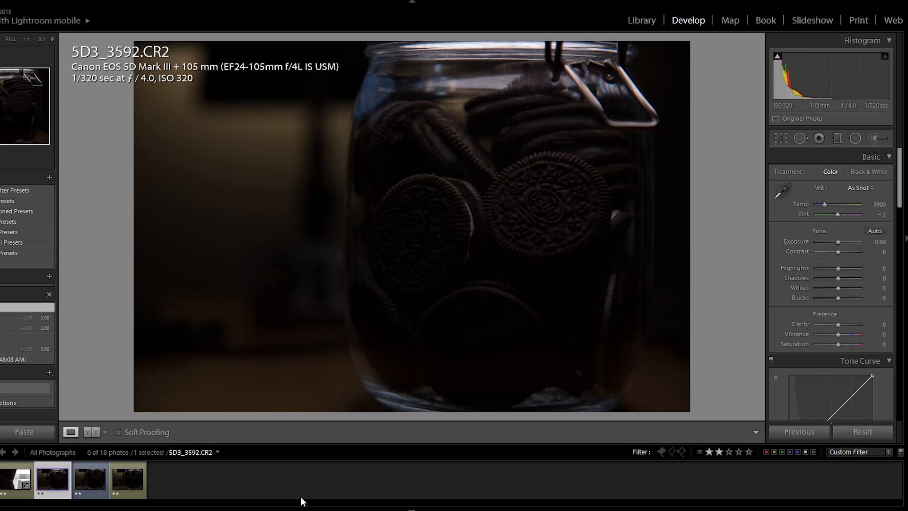
Raise the ISO 320 shot IMG_3598 to +5.00 exposure, zoom 1:1, and compare with IMG_3595.
left_click(89, 478)
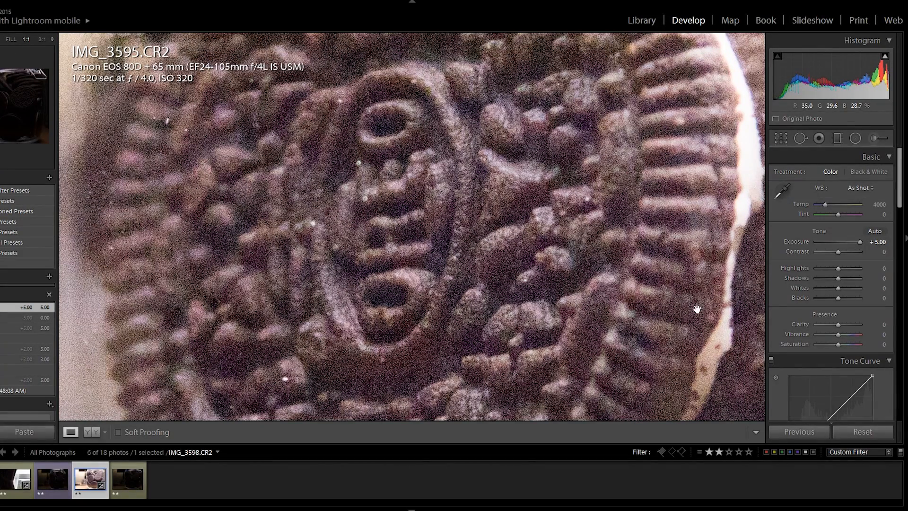
mouse_move(463, 287)
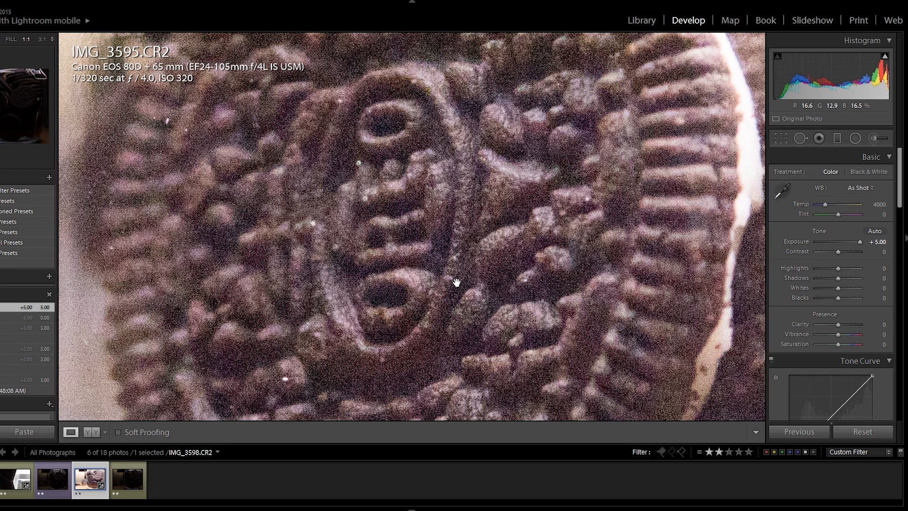
mouse_move(253, 336)
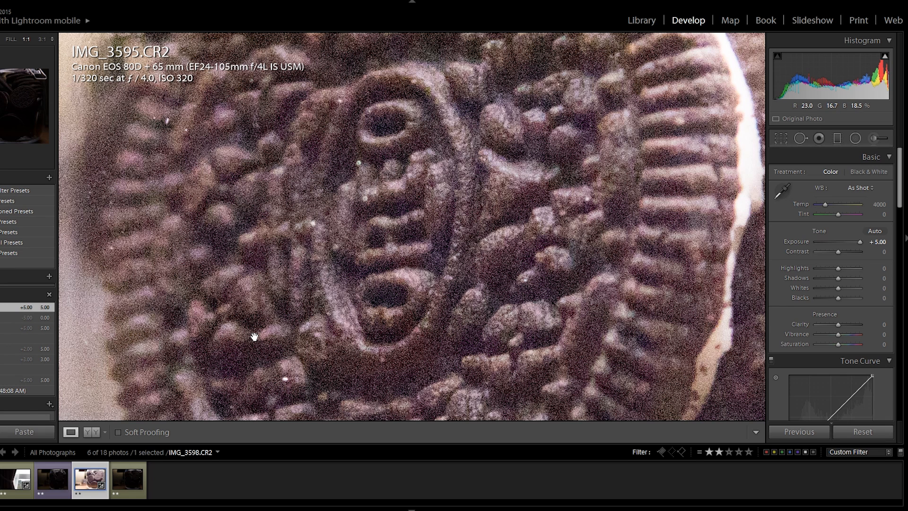
mouse_move(128, 478)
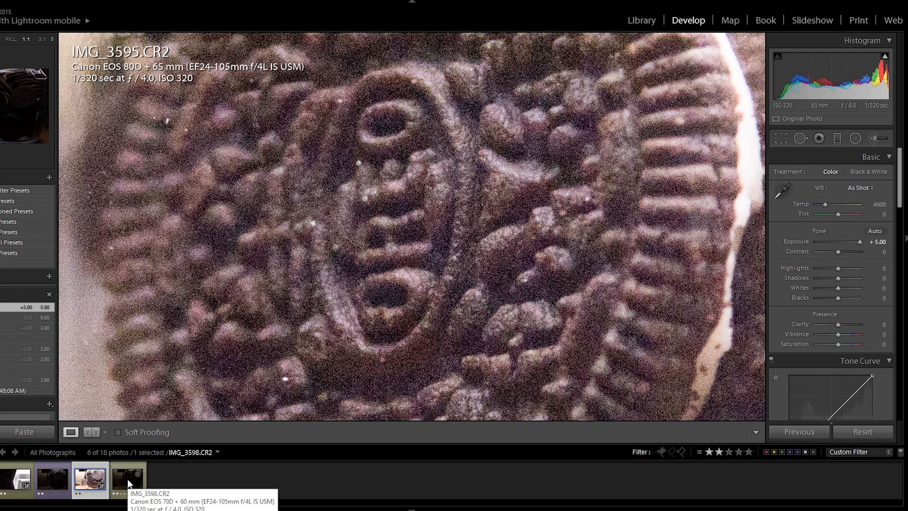
left_click(126, 479)
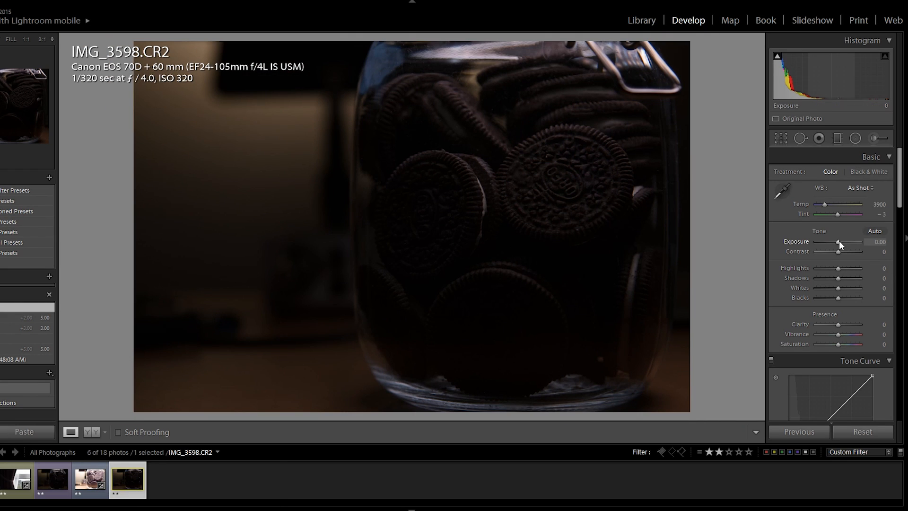
left_click_drag(838, 241, 854, 241)
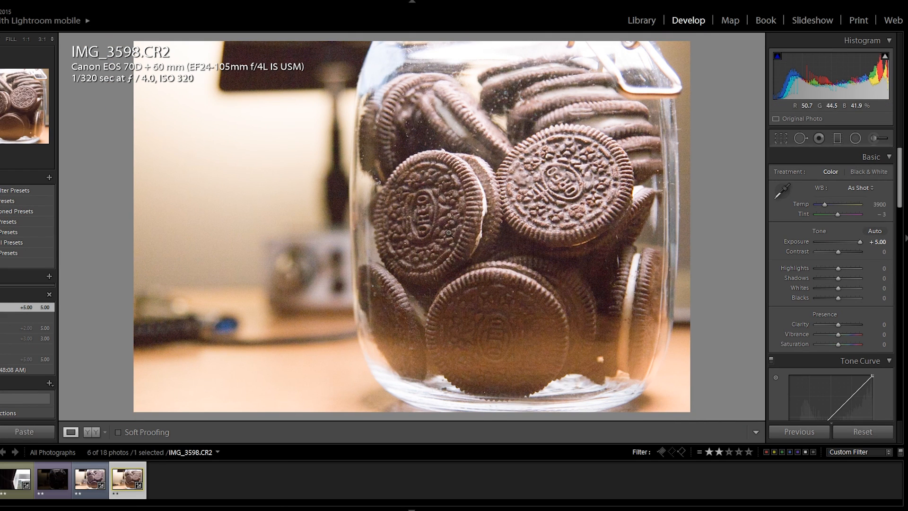
left_click(448, 231)
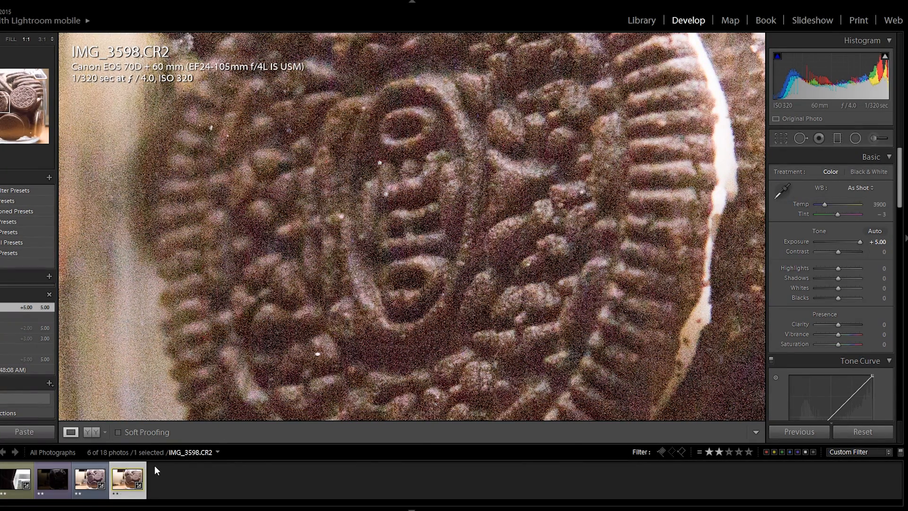
left_click(89, 479)
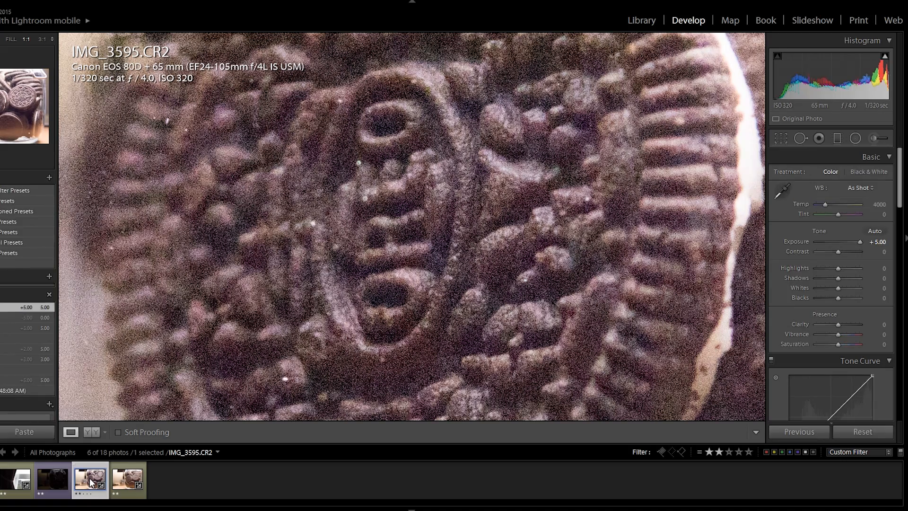
left_click(127, 479)
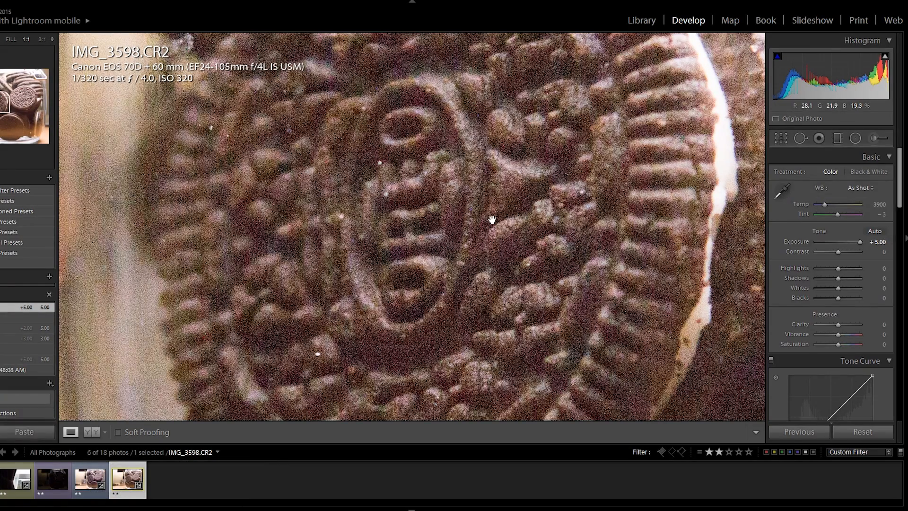
mouse_move(488, 229)
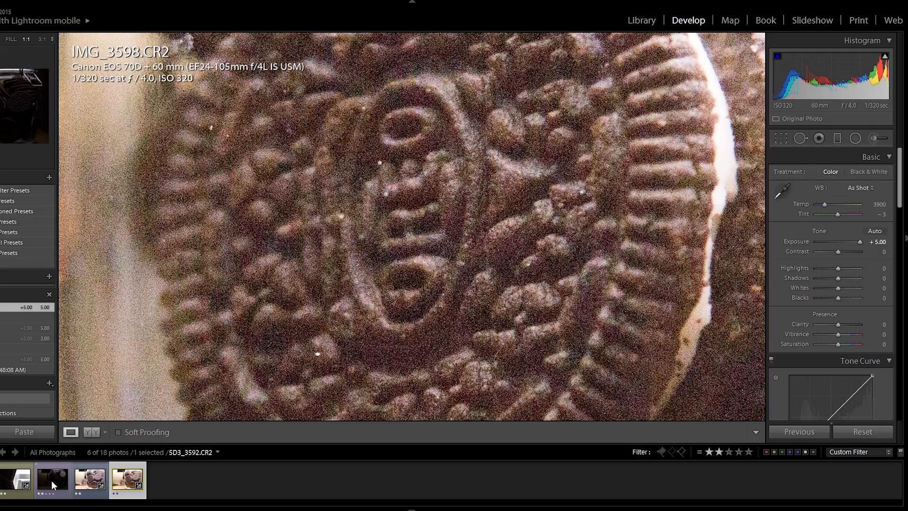
Raise 5D3_3592 to +5.00 exposure and flip through IMG_3595 and IMG_3598 to compare noise.
left_click(51, 479)
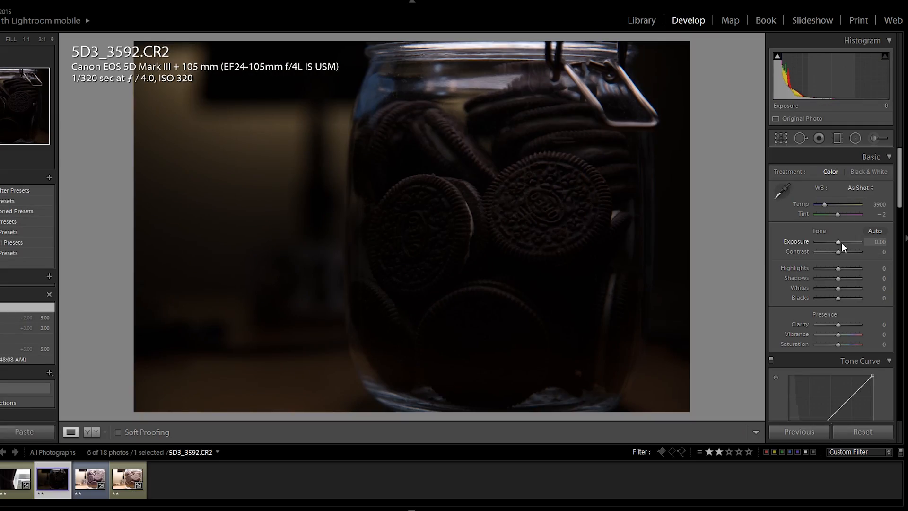
left_click_drag(837, 241, 863, 241)
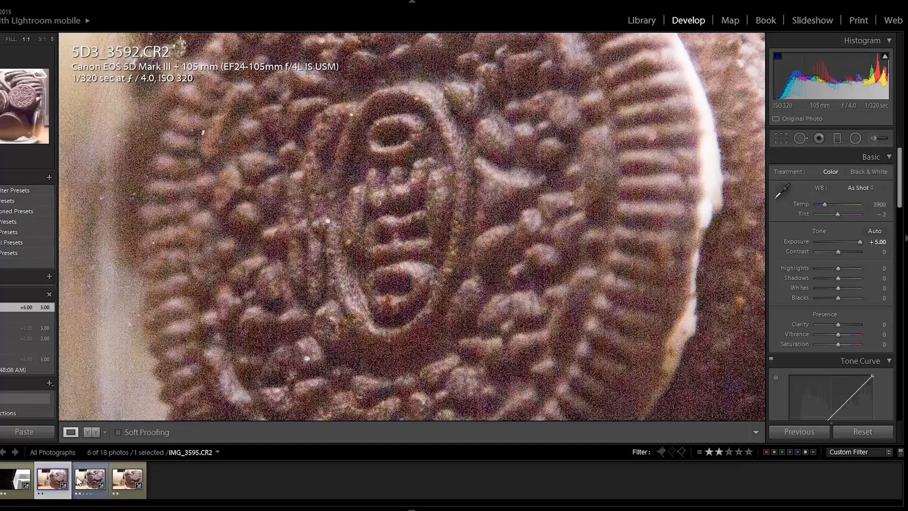
left_click(89, 479)
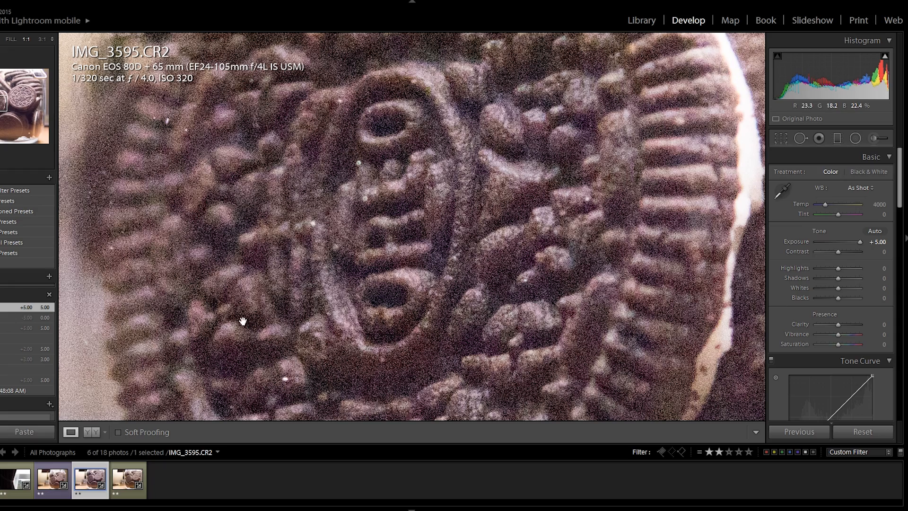
left_click(126, 479)
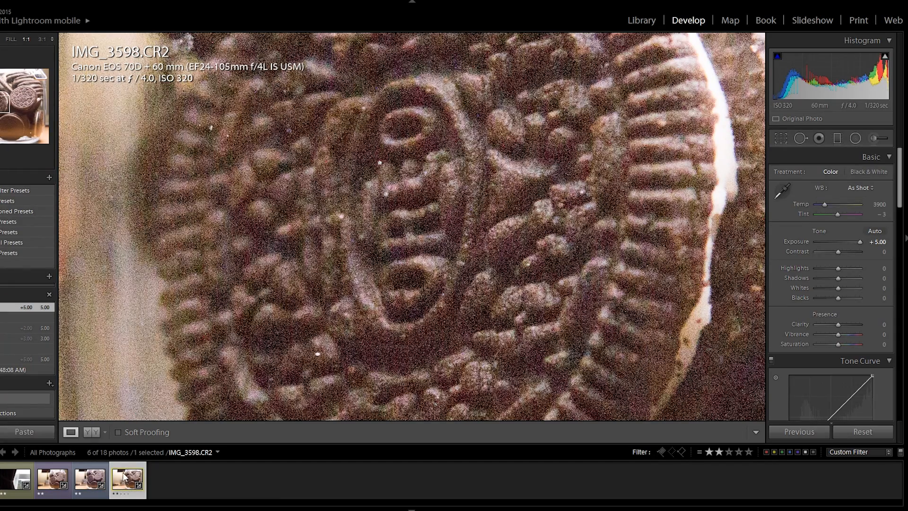
mouse_move(52, 480)
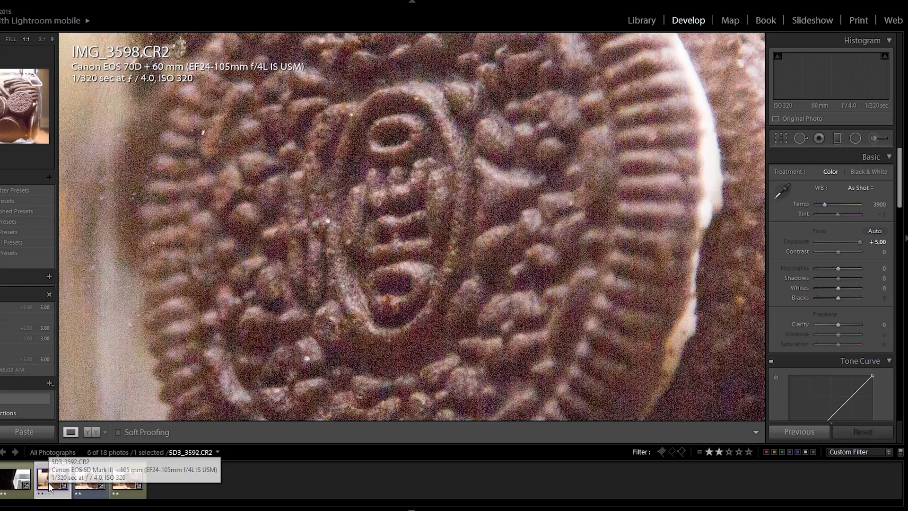
left_click(89, 479)
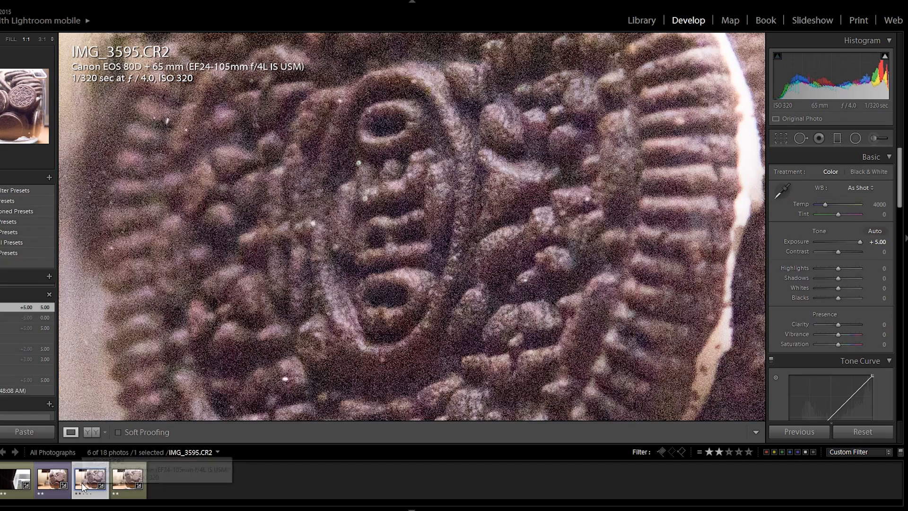
left_click(126, 480)
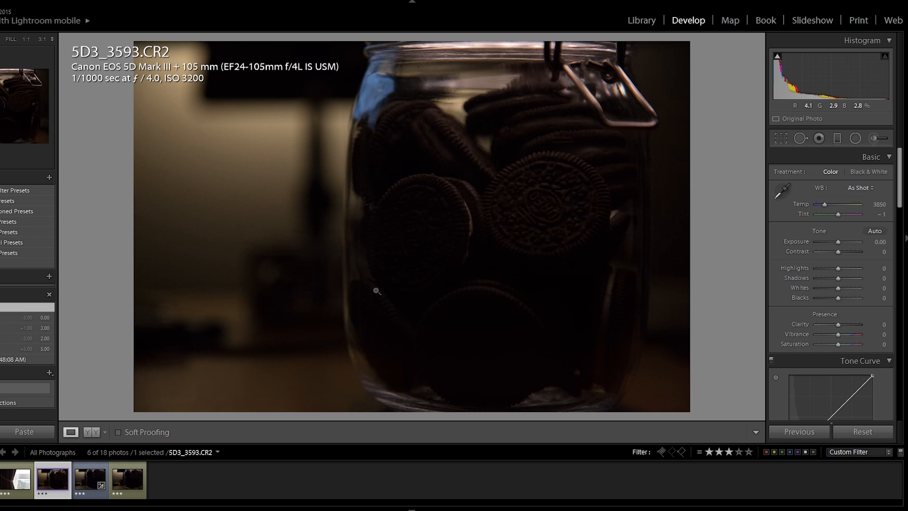
Raise the ISO 3200 shots IMG_3596 and IMG_3599 each to +5.00 exposure.
left_click(89, 478)
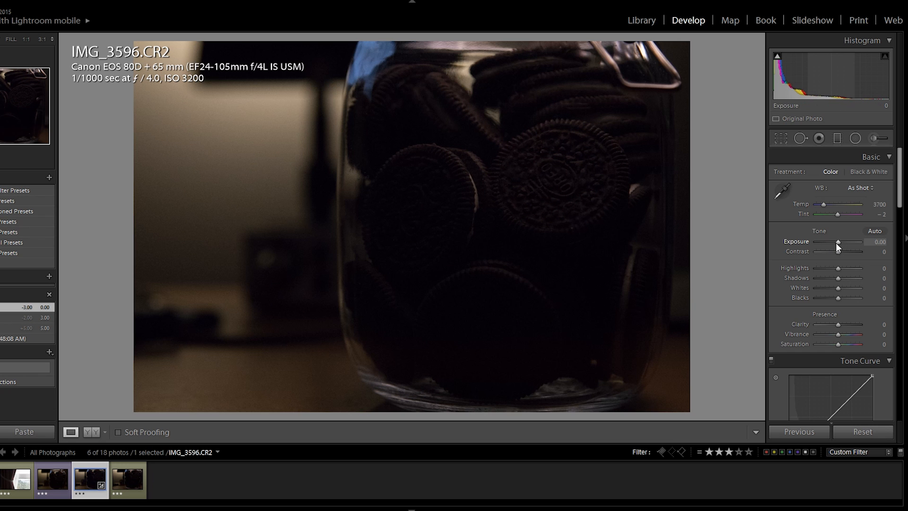
left_click_drag(841, 241, 861, 241)
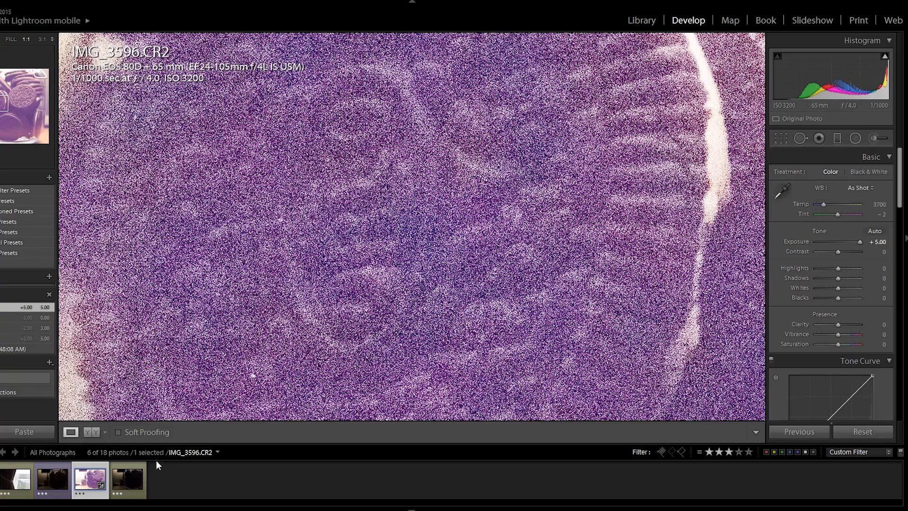
left_click(127, 480)
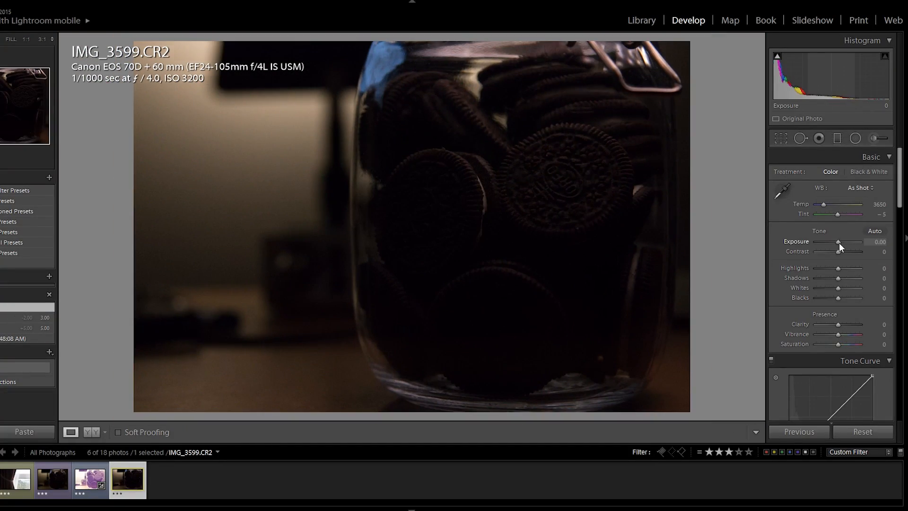
left_click_drag(841, 241, 863, 242)
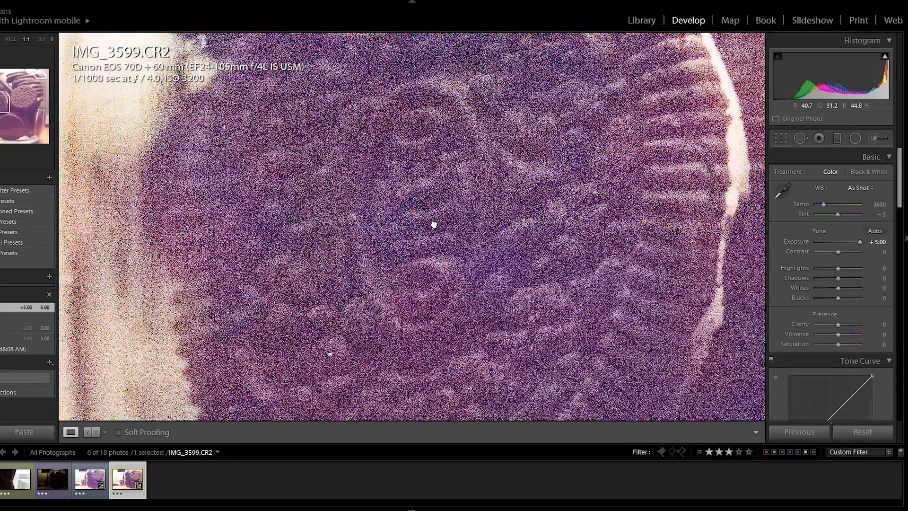
Flip between IMG_3596 and IMG_3599 at 1:1 to compare their purple shadow noise.
left_click(90, 480)
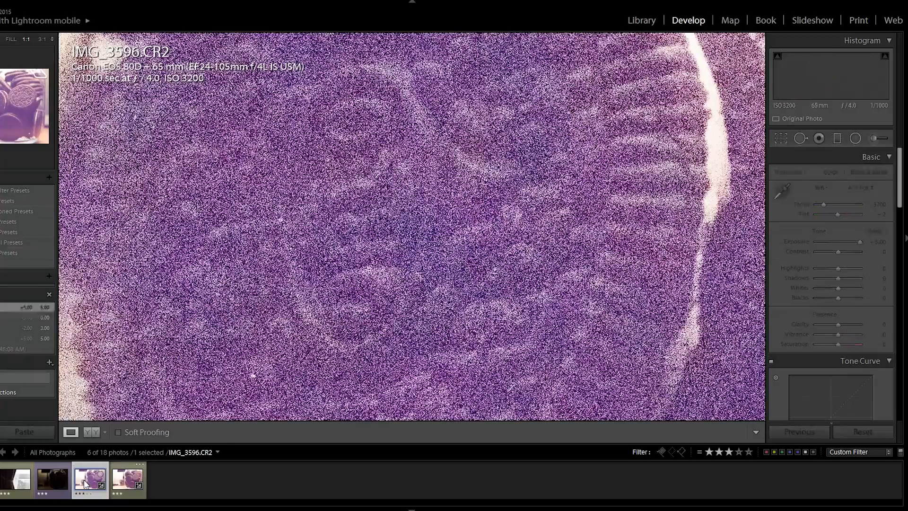
left_click(125, 479)
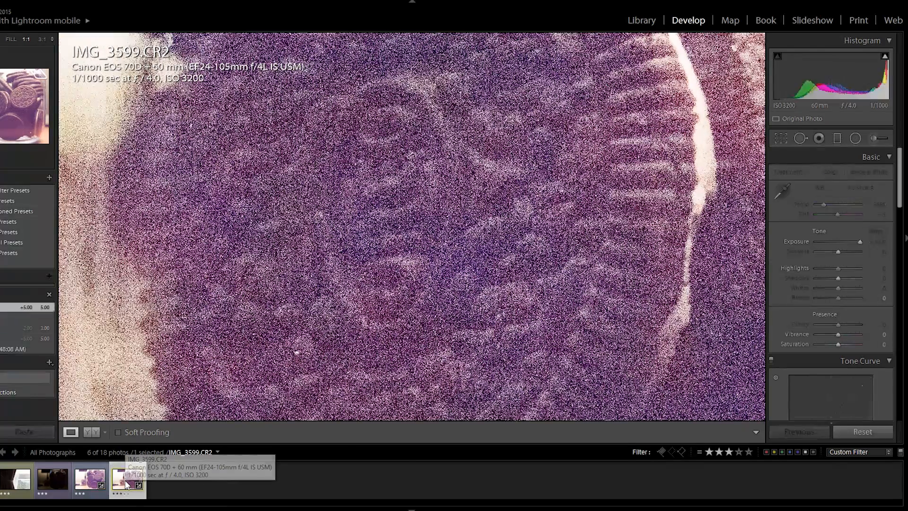
left_click(126, 479)
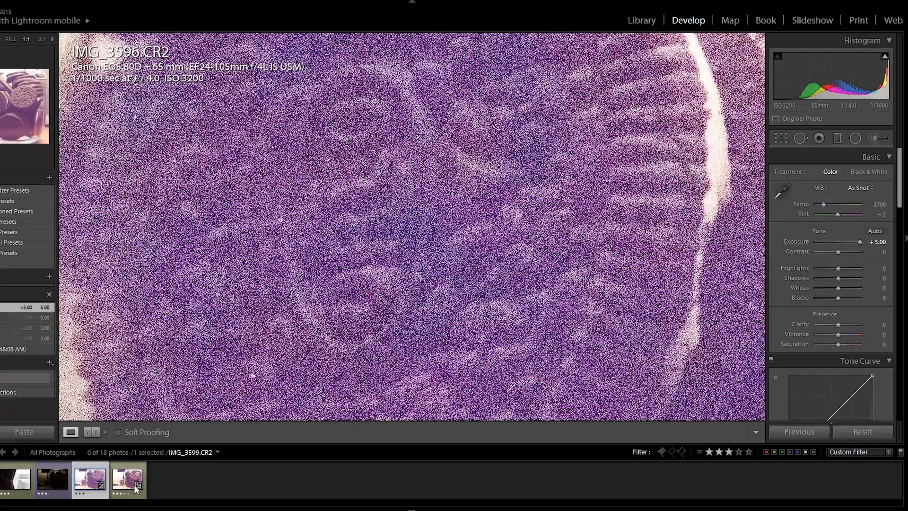
left_click(127, 479)
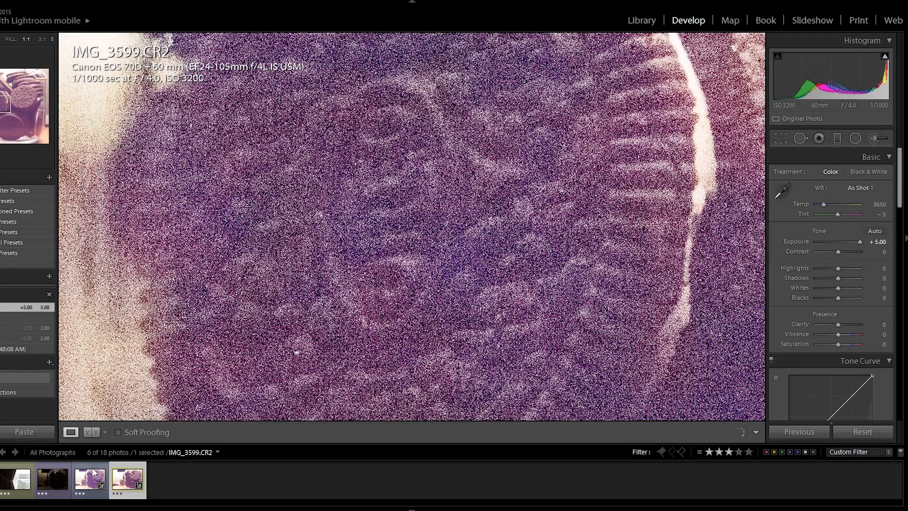
Raise the ISO 3200 shot 5D3_3593 to +5.00 exposure.
left_click(51, 480)
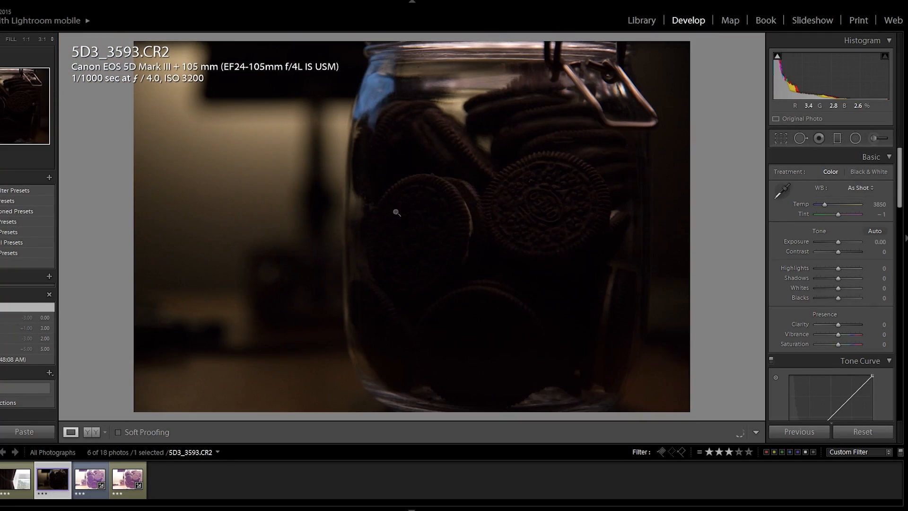
left_click_drag(838, 241, 860, 241)
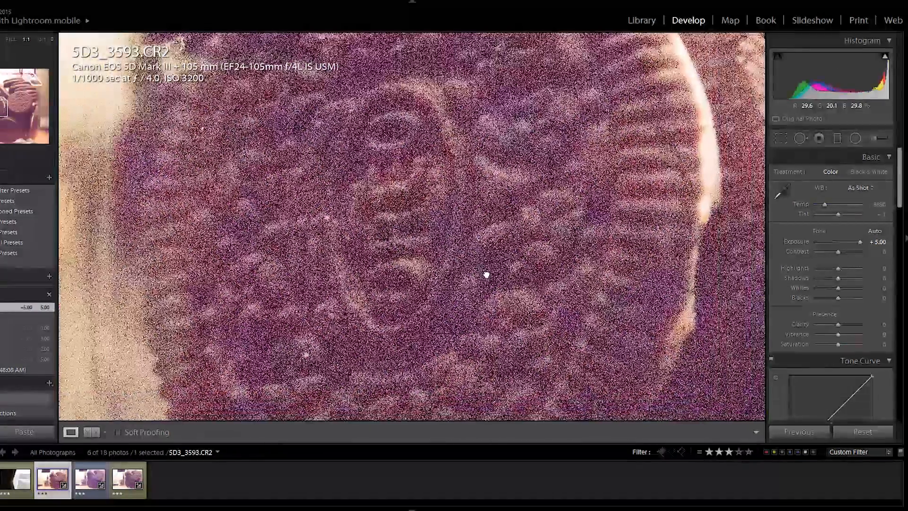
Cycle through IMG_3596, IMG_3599 and 5D3_3593 at 1:1 to compare shadow noise.
left_click(90, 479)
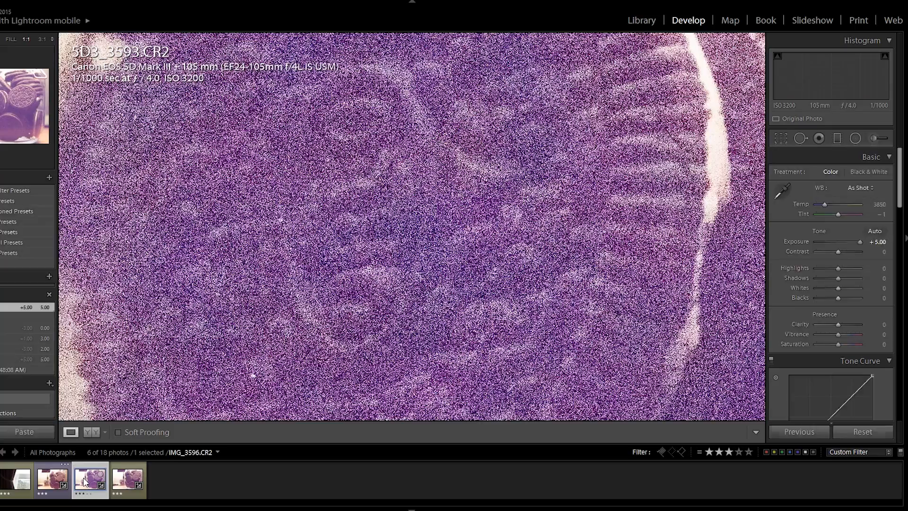
left_click(127, 479)
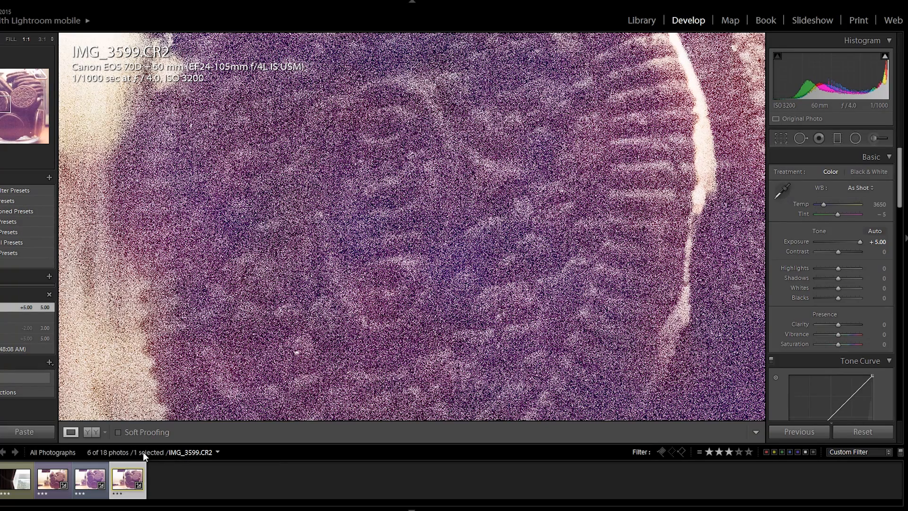
left_click(89, 477)
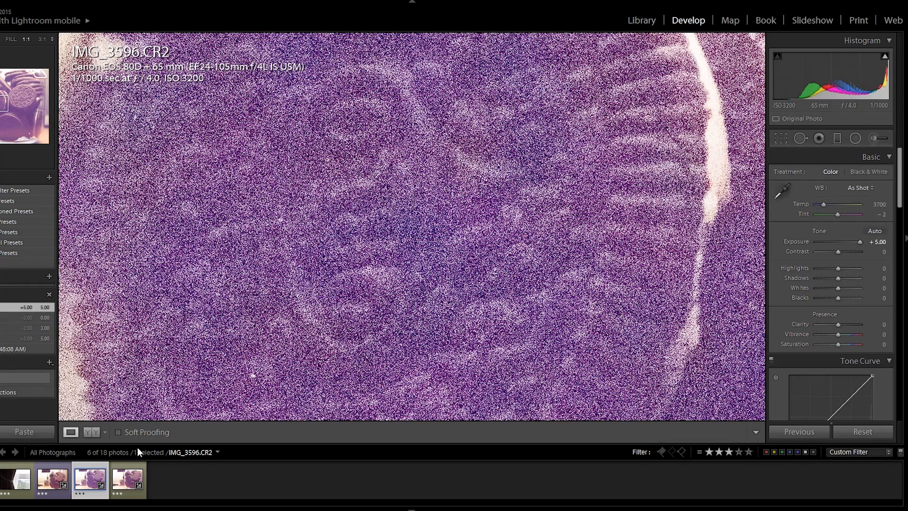
left_click(126, 480)
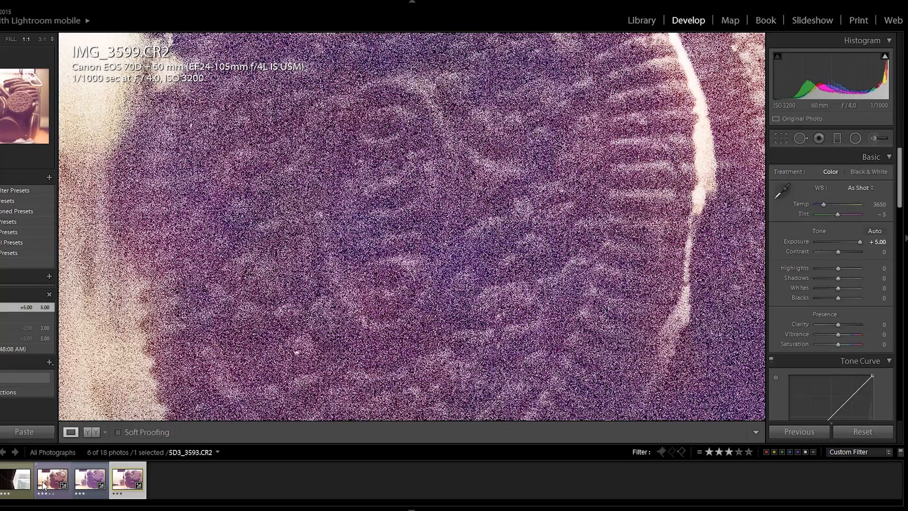
left_click(51, 479)
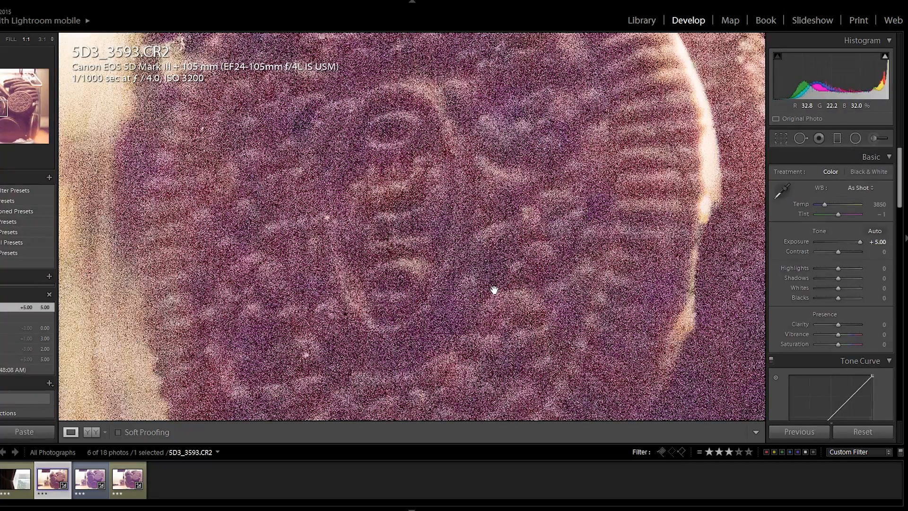